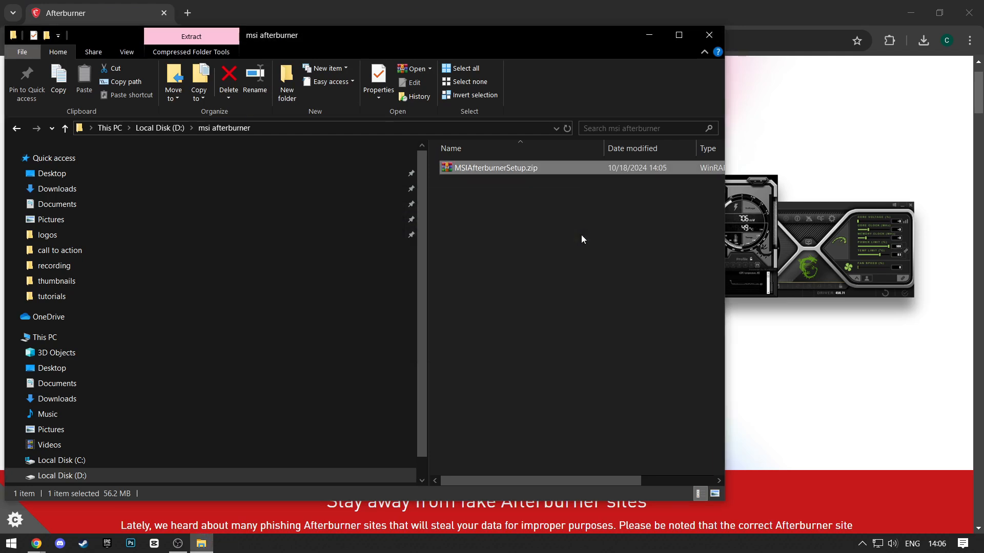
Extract MSIAfterburnerSetup.zip and run MSIAfterburnerInstaller465.exe to install MSI Afterburner.
{"action": "double_click", "coordinate": [491, 167]}
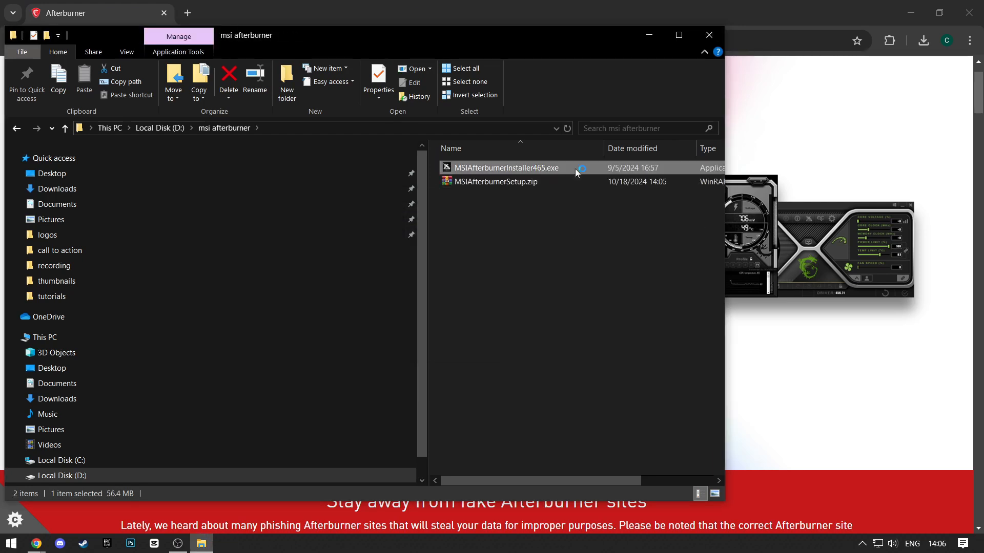
{"action": "double_click", "coordinate": [505, 168]}
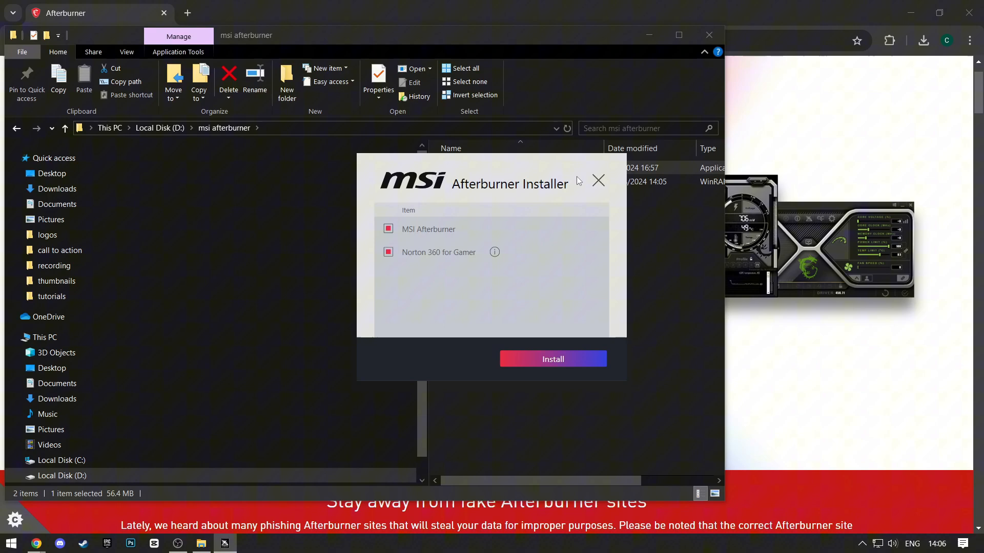
{"action": "left_click", "coordinate": [552, 359]}
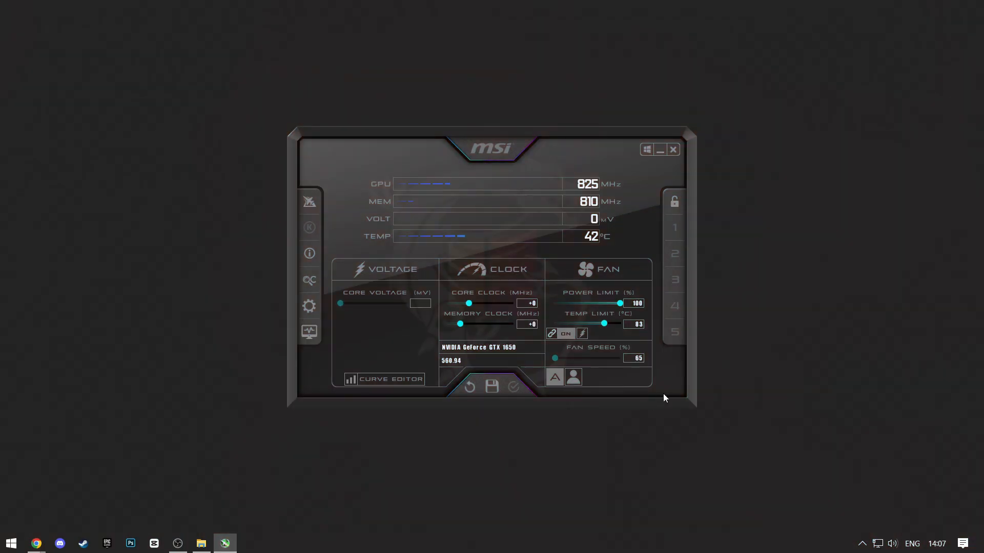
{"action": "mouse_move", "coordinate": [624, 396]}
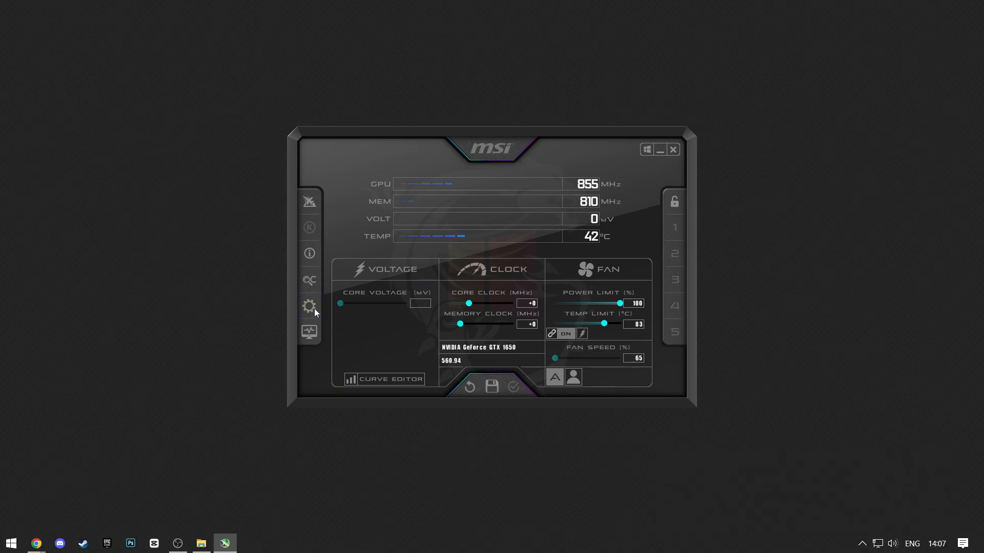
Apply the classic red gauge skin from the User Interface skinning list in Afterburner properties.
{"action": "left_click", "coordinate": [308, 306]}
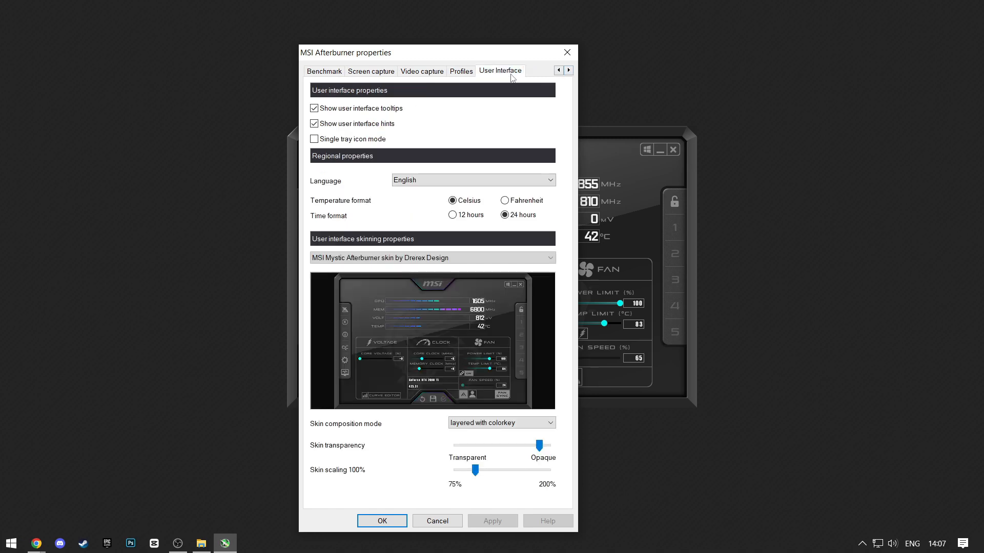
{"action": "left_click", "coordinate": [431, 258]}
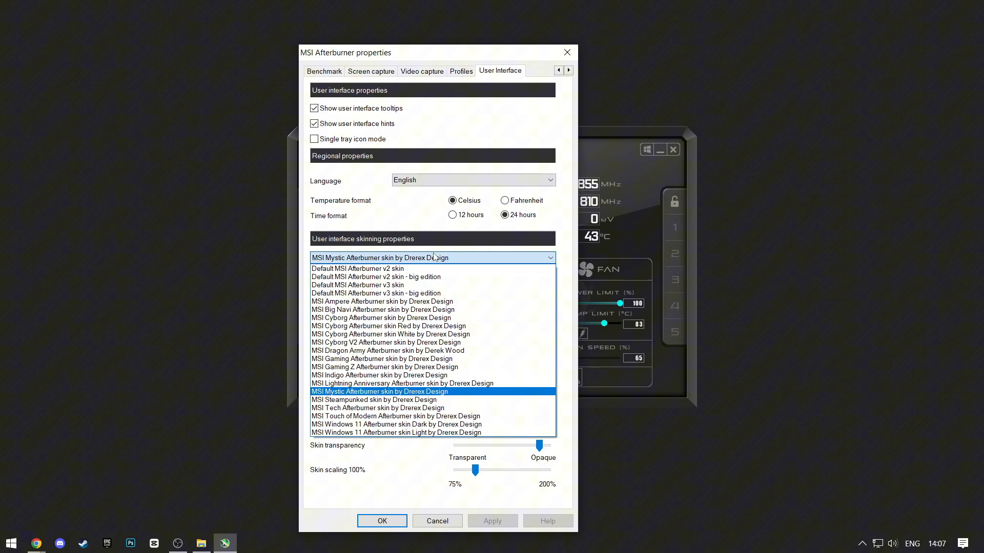
{"action": "left_click", "coordinate": [387, 325]}
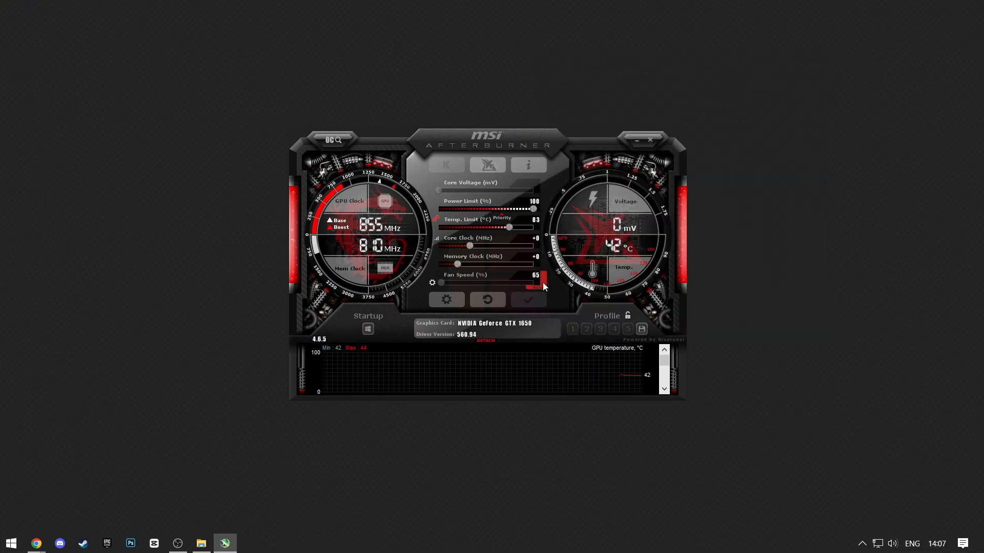
Raise the Fan Speed slider from 65 to 78 percent.
{"action": "left_click_drag", "start_coordinate": [536, 283], "coordinate": [473, 283]}
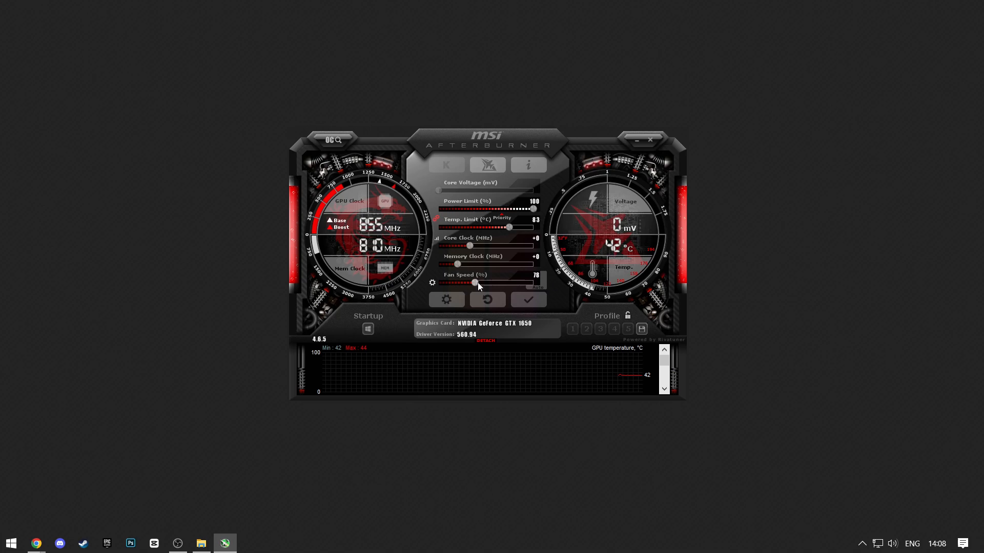